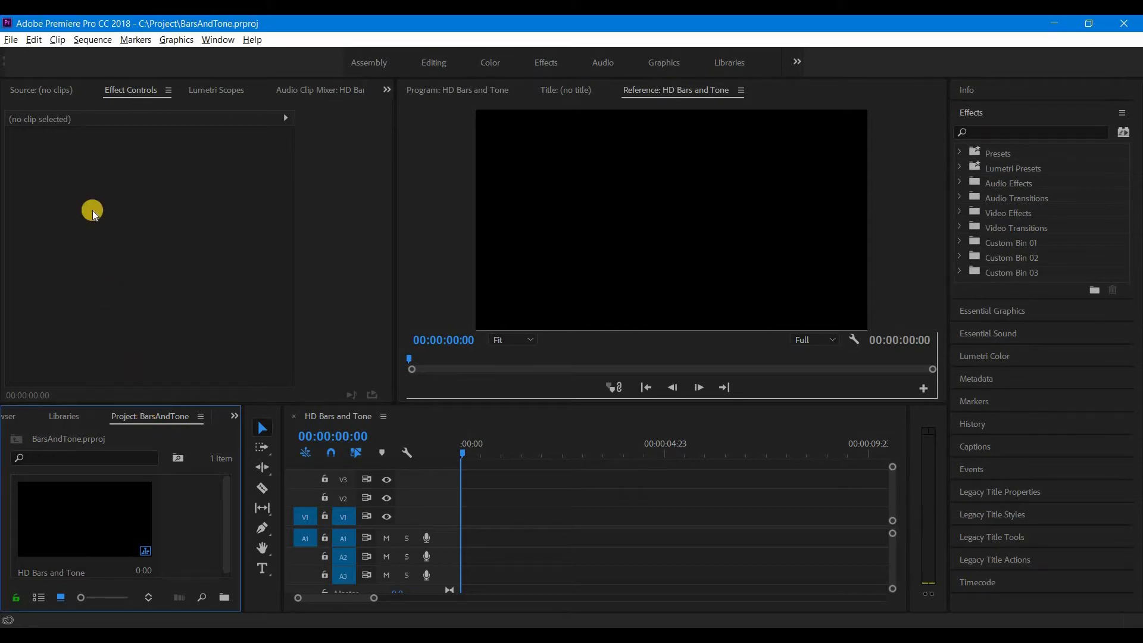
Start a new HD Bars and Tone item from File > New at 1920x1080
click(11, 40)
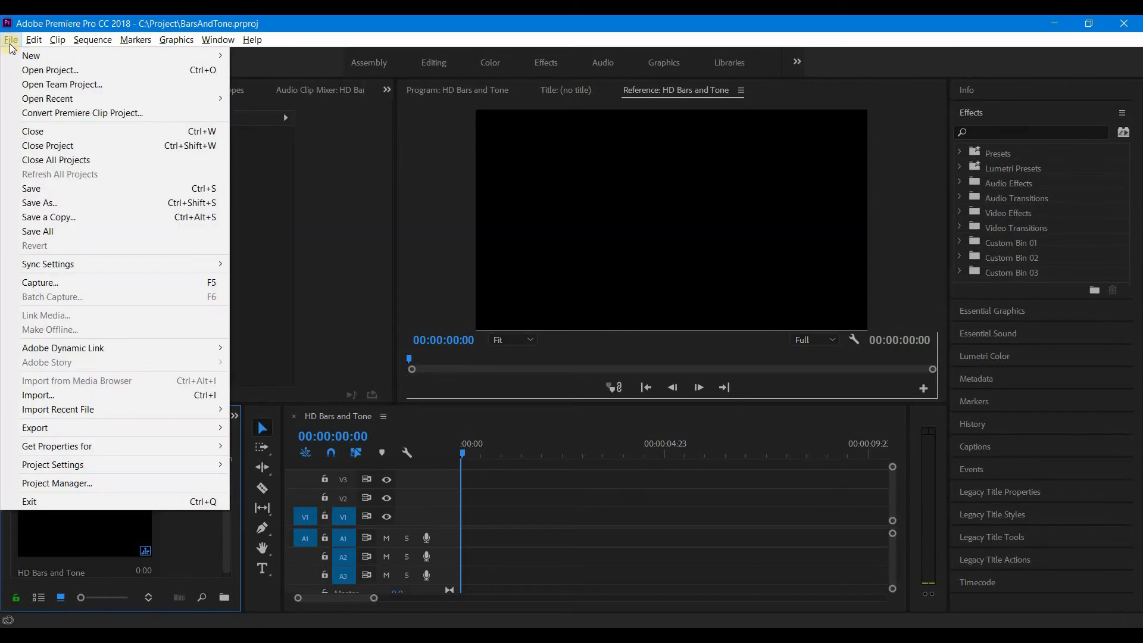
click(33, 40)
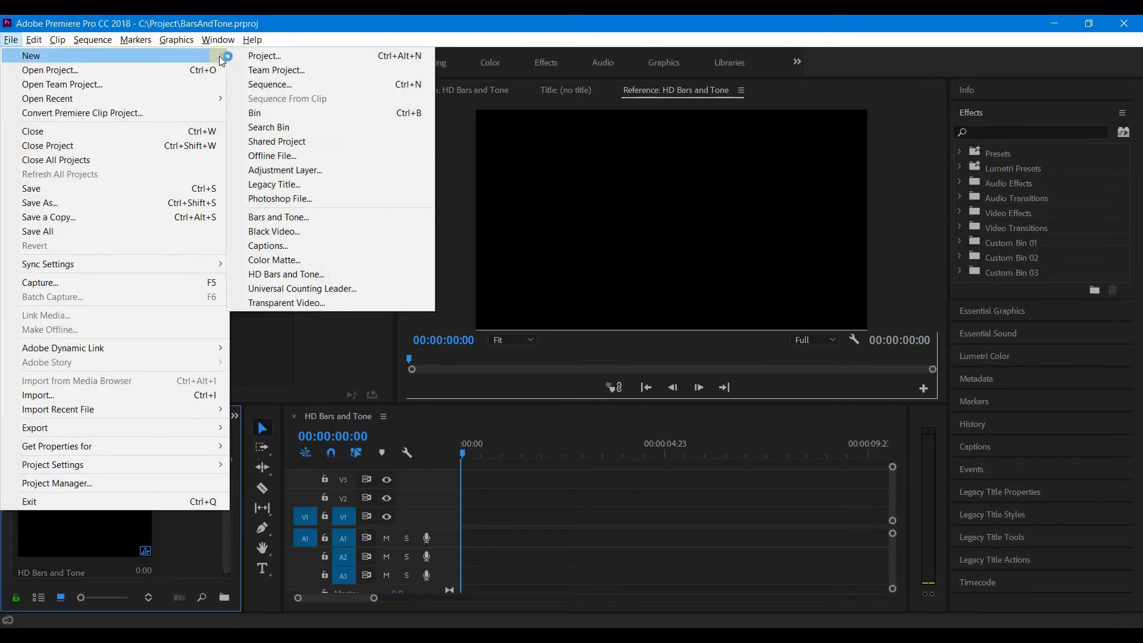
mouse_move(292, 198)
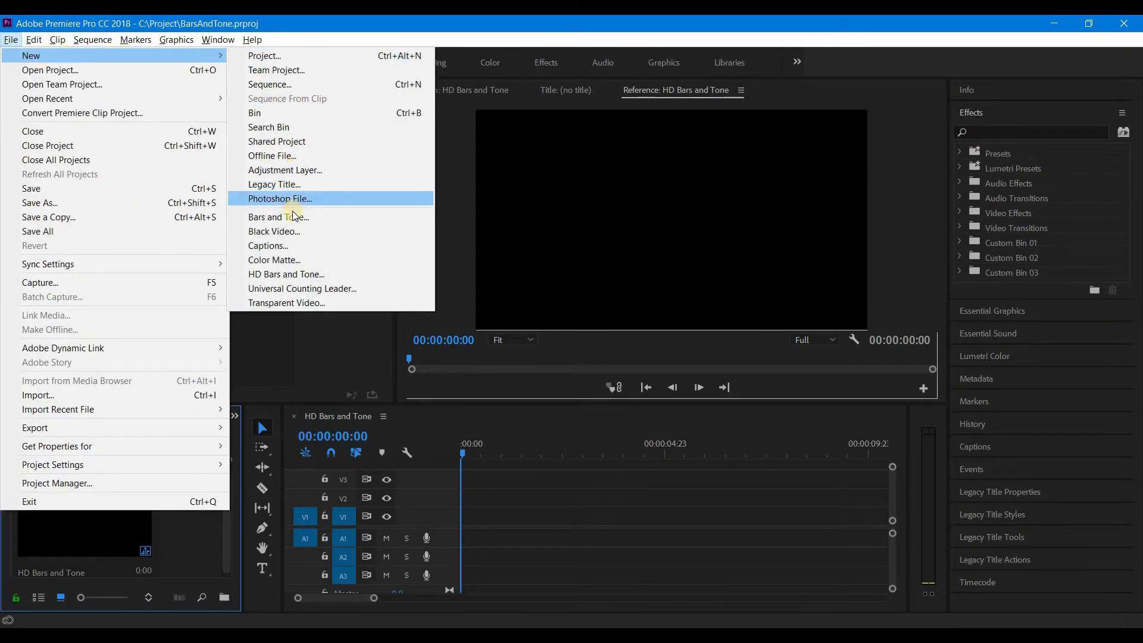
mouse_move(287, 274)
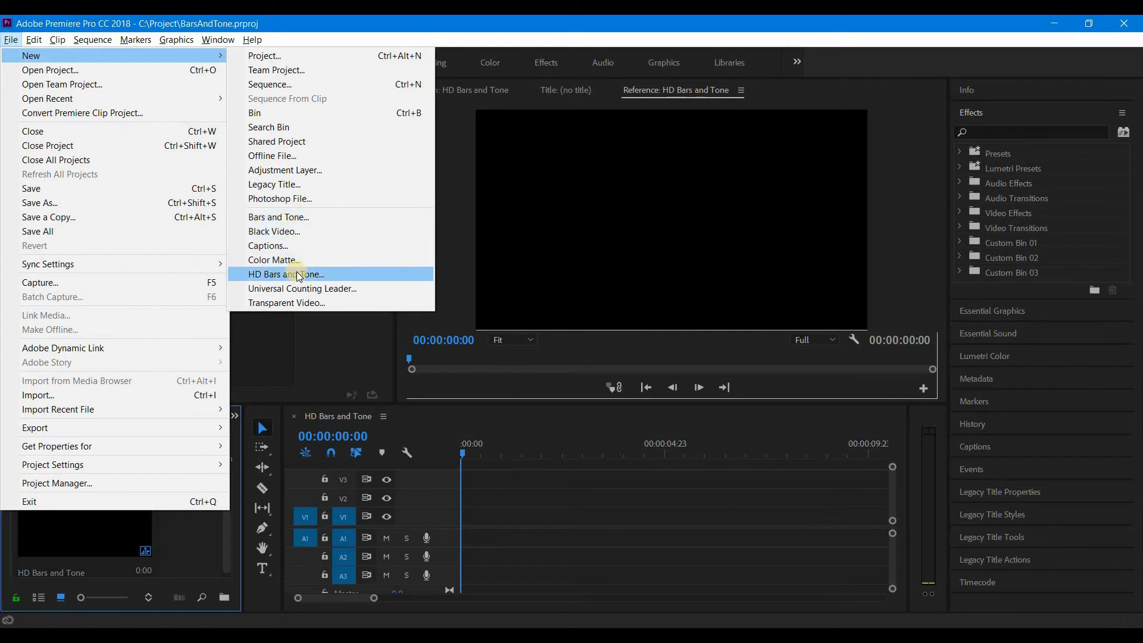
click(285, 274)
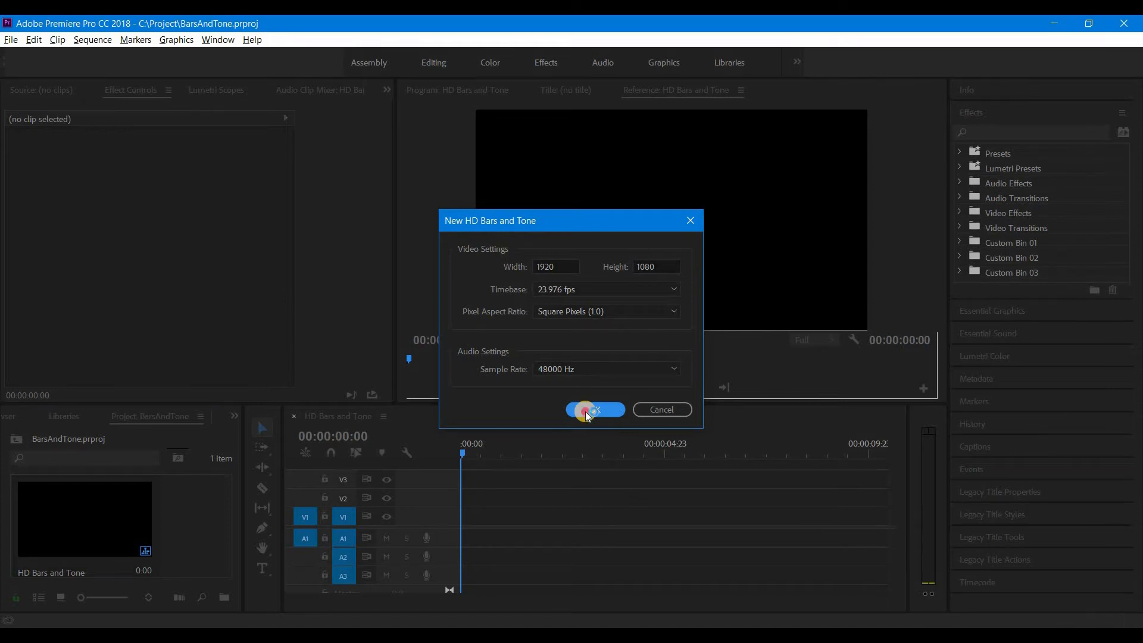
Confirm the HD Bars and Tone settings with OK to create the clip
click(593, 408)
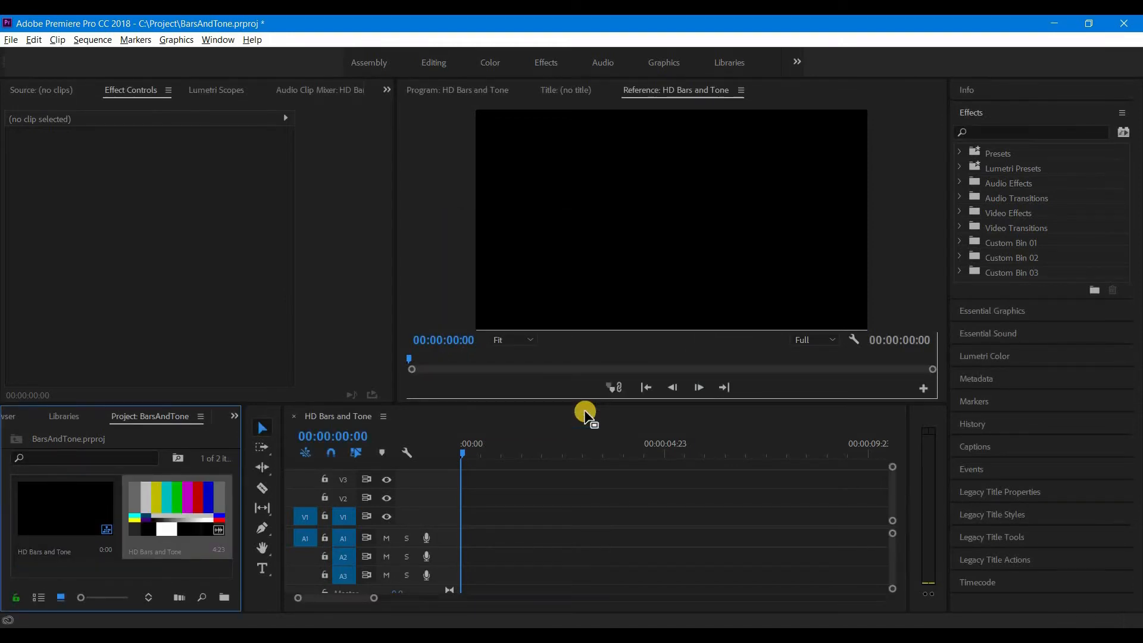
mouse_move(561, 416)
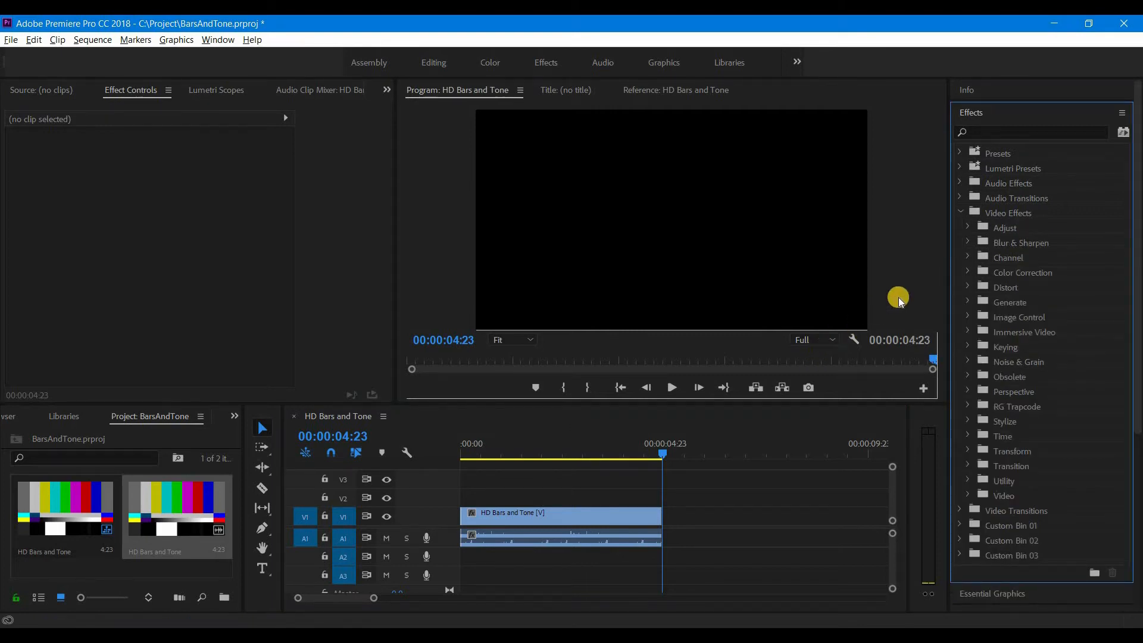
mouse_move(999, 321)
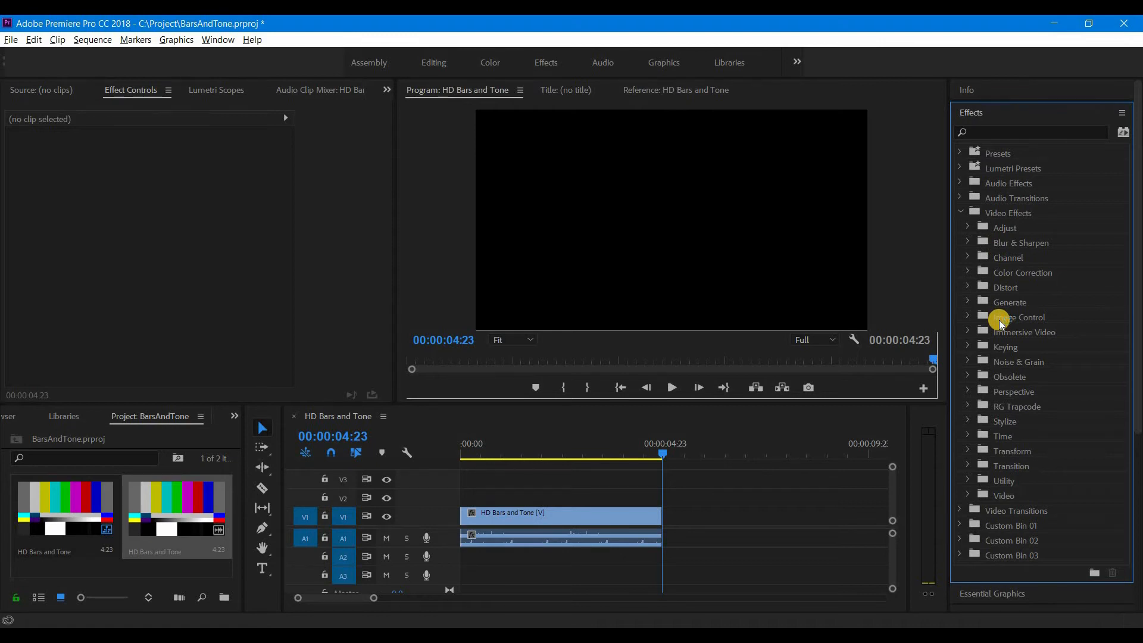
Apply the Noise effect from Noise & Grain to the bars clip
click(967, 362)
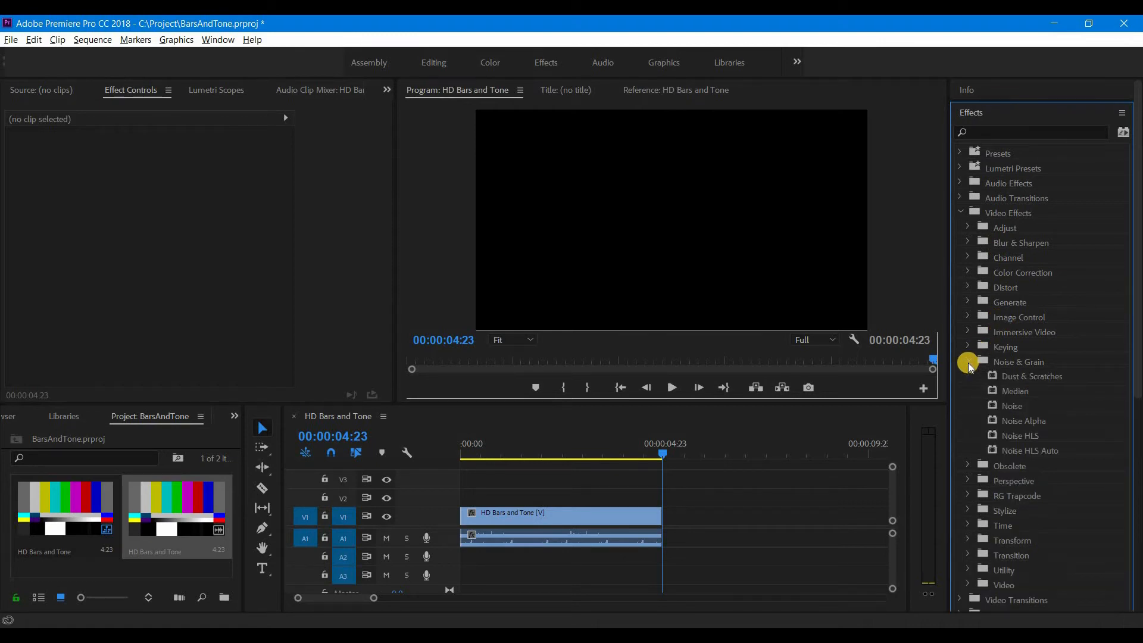
mouse_move(1005, 404)
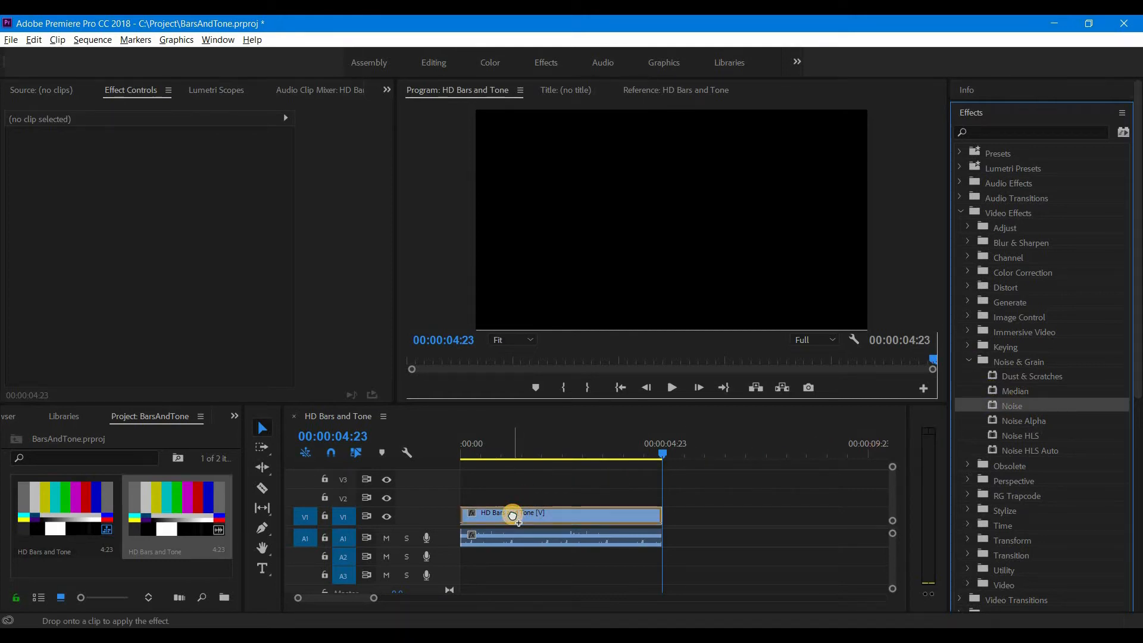
click(512, 514)
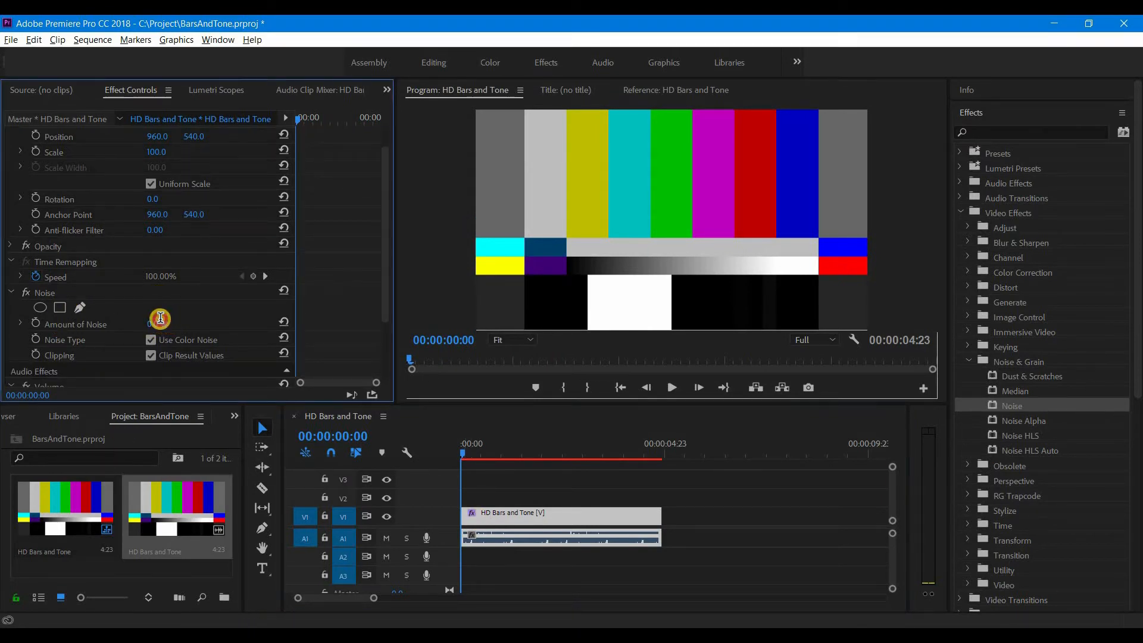
Scrub Amount of Noise to about 79%, then 52%, then back to 0%
click(154, 324)
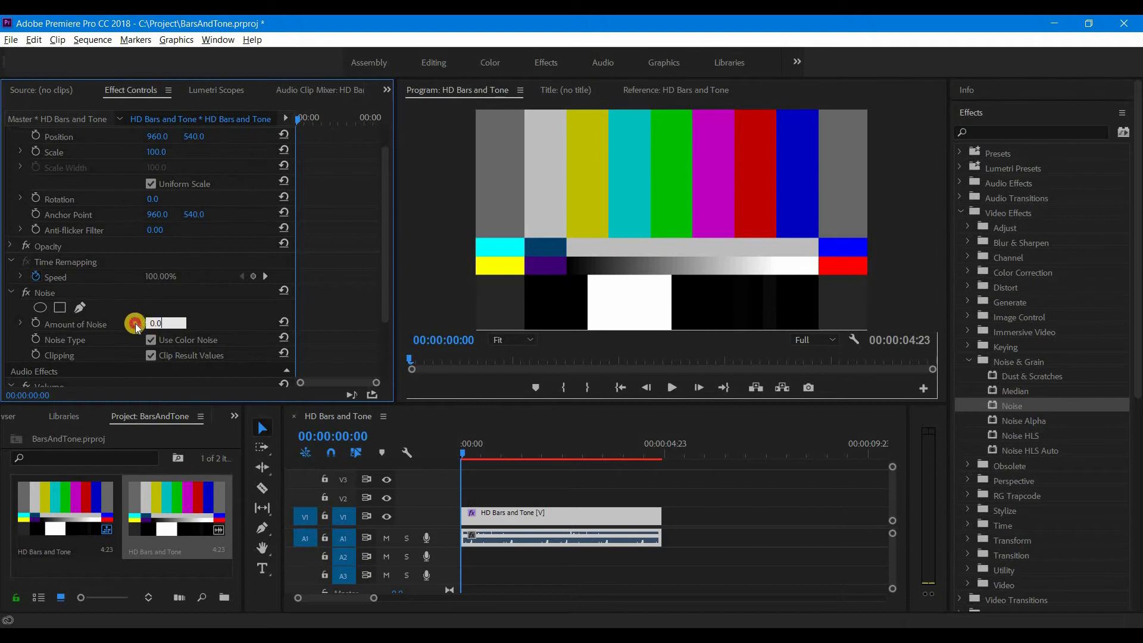
drag(134, 324, 186, 324)
text(79)
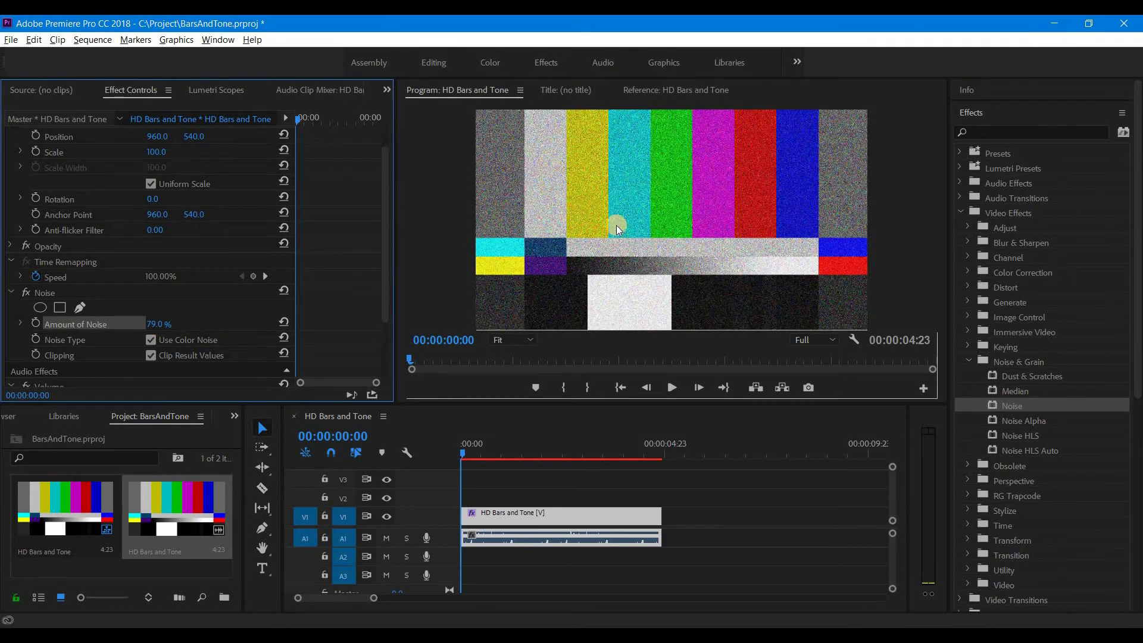
mouse_move(417, 323)
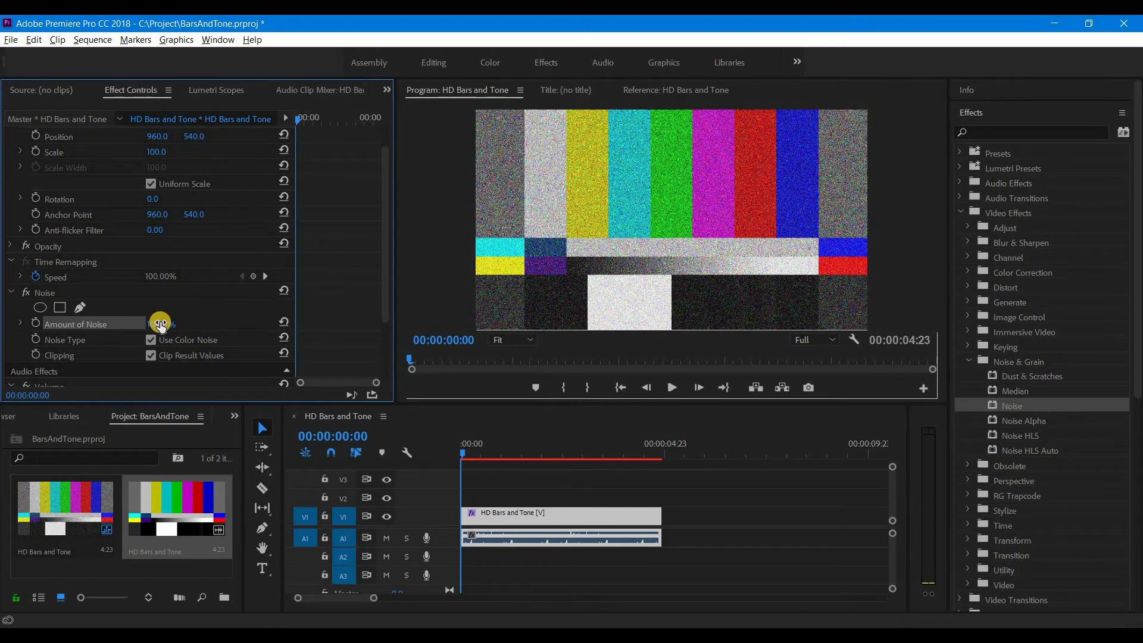
drag(158, 323, 106, 322)
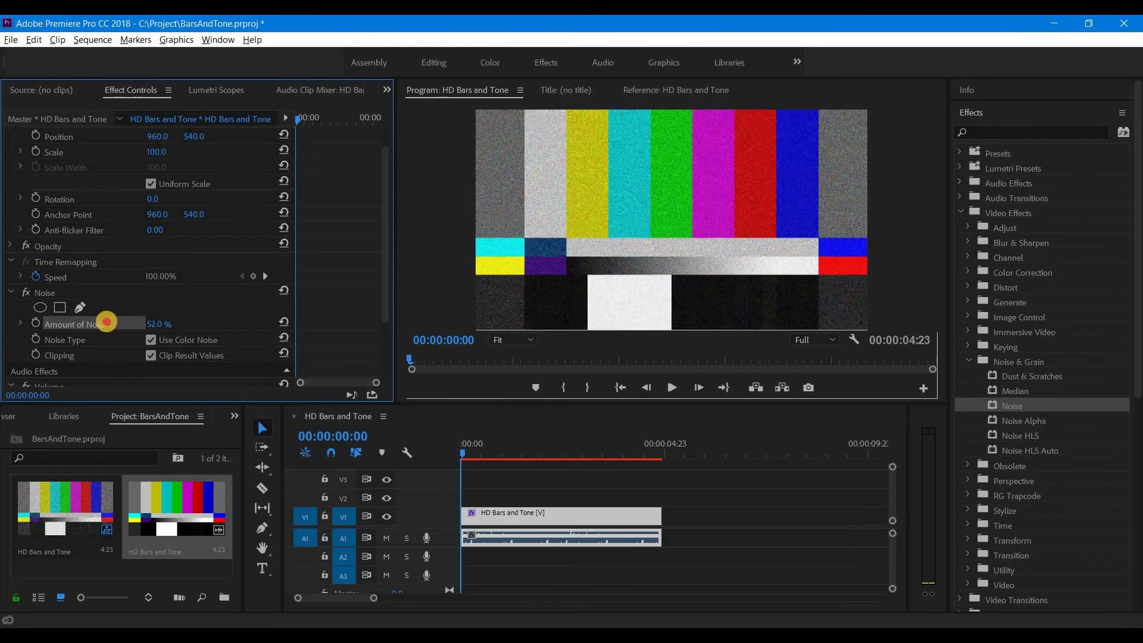
drag(106, 322, 168, 322)
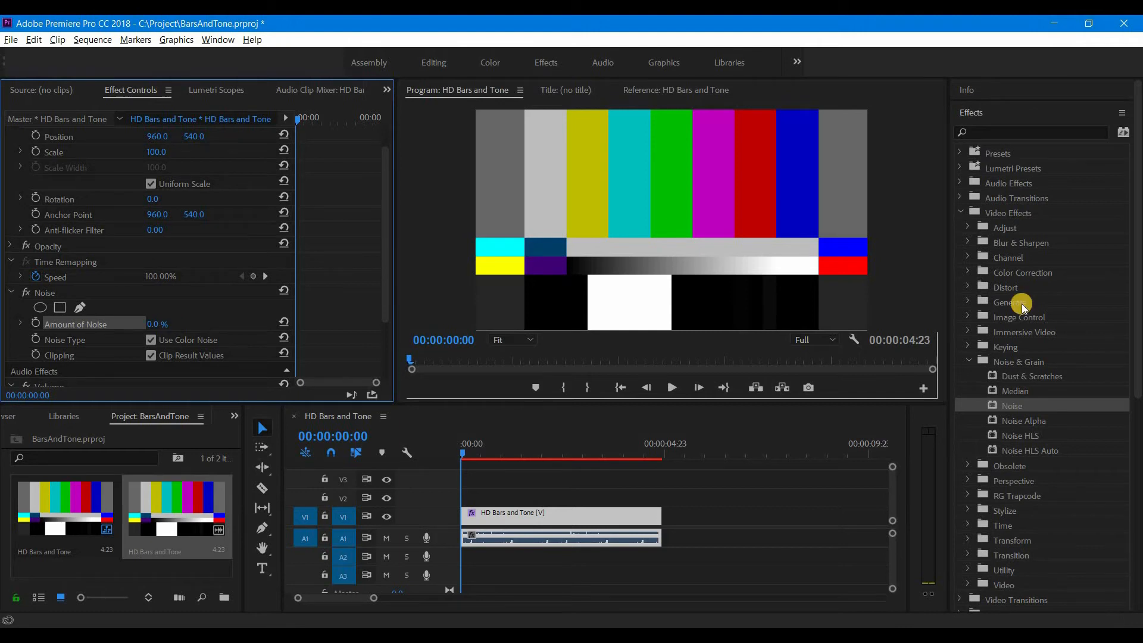
Apply the Corner Pin effect from Distort to the bars clip
click(1004, 287)
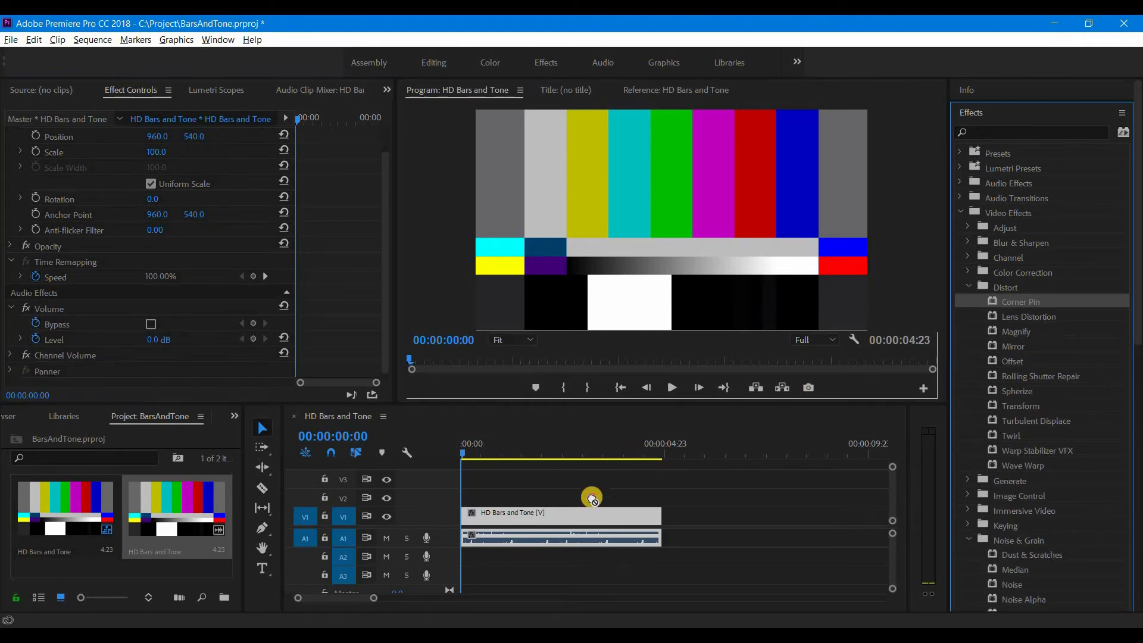
drag(592, 499, 587, 515)
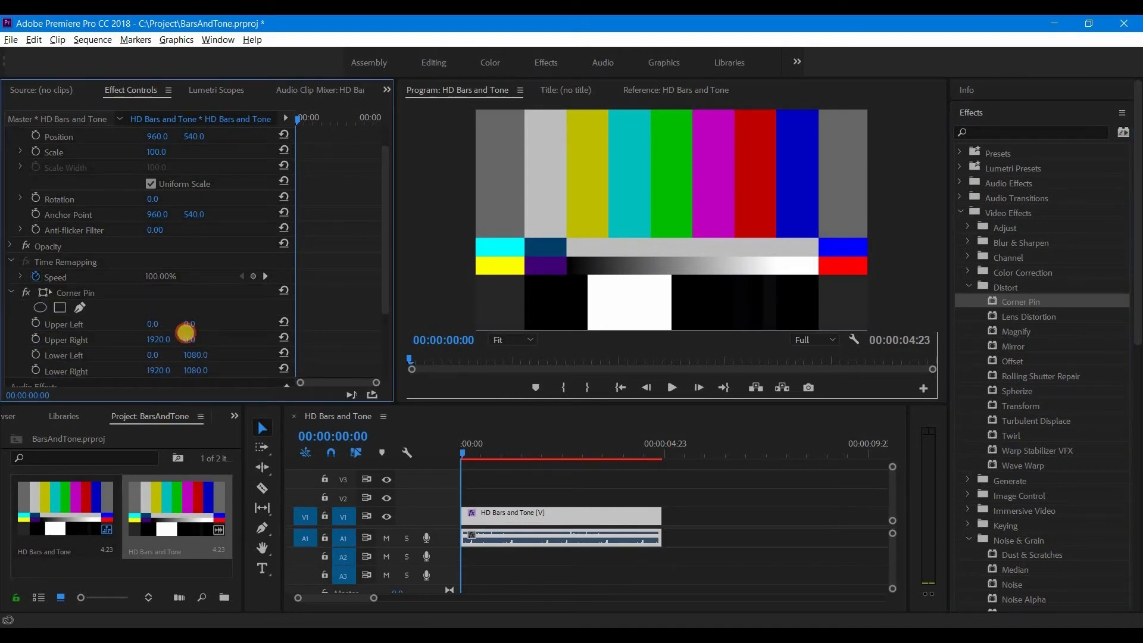
Pull the Upper Left corner inward and down to about 434, 267, then move the playhead near the clip start
drag(186, 333, 265, 340)
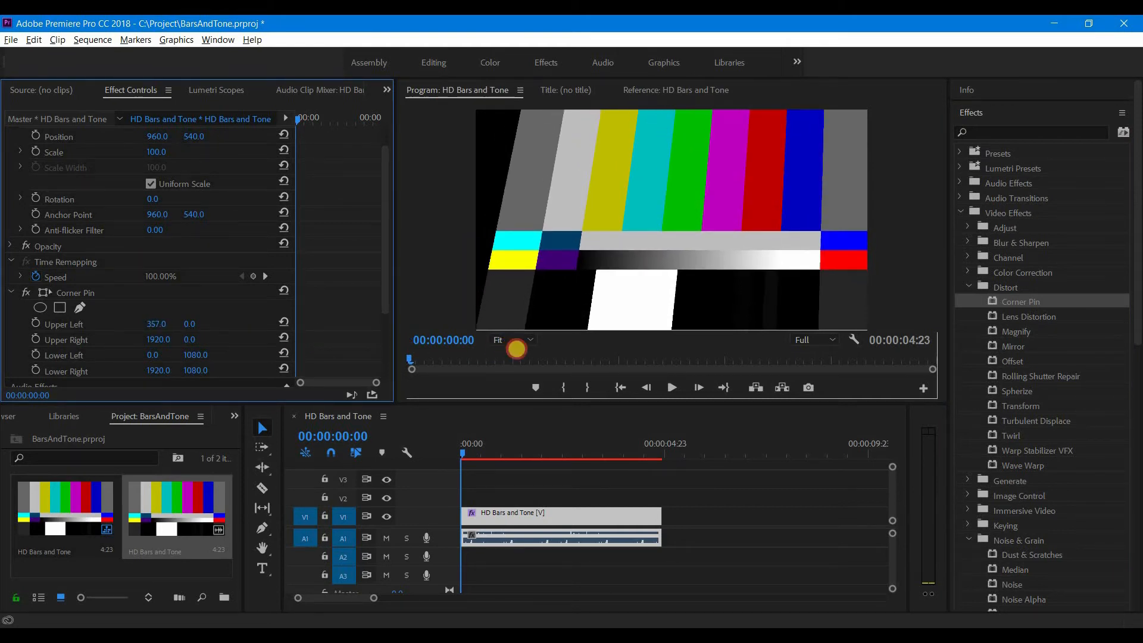
drag(156, 323, 194, 324)
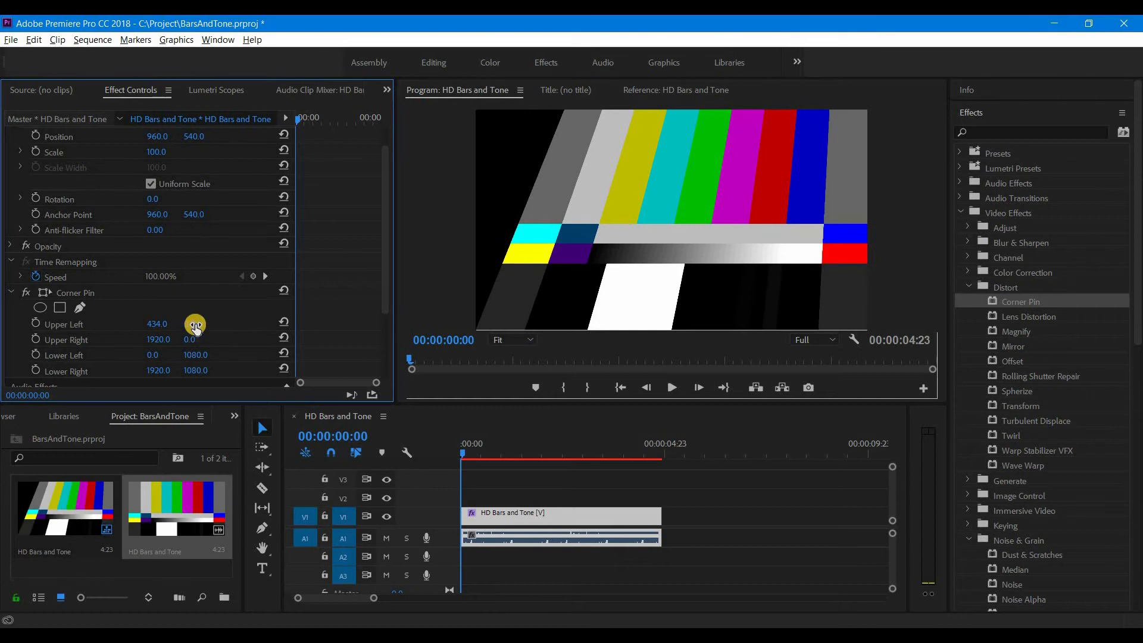
drag(194, 329, 375, 339)
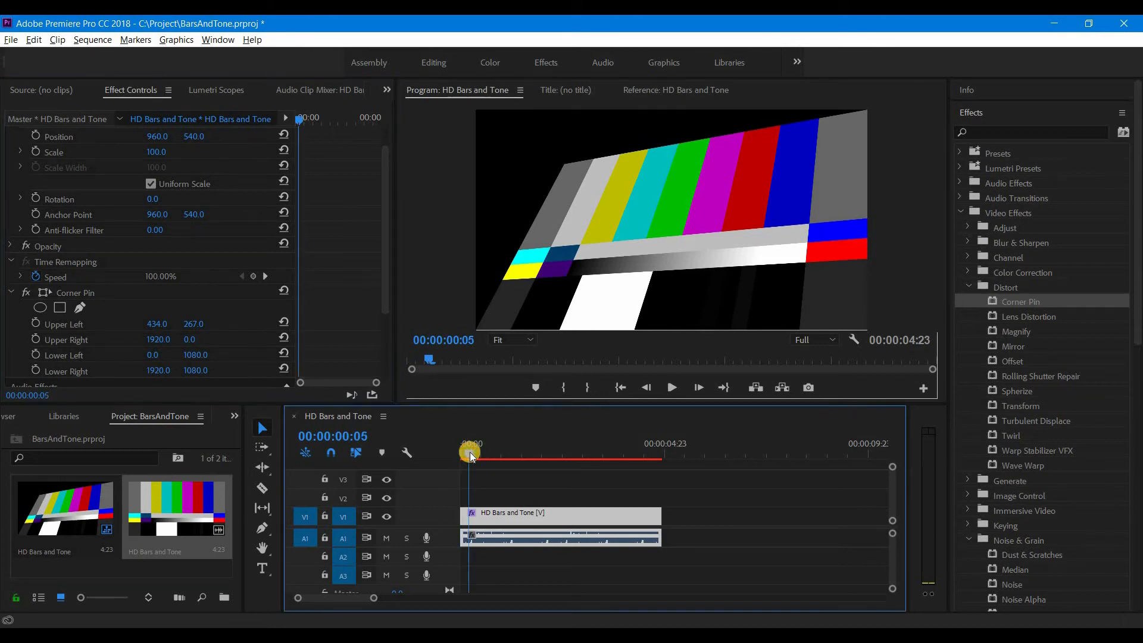
click(670, 387)
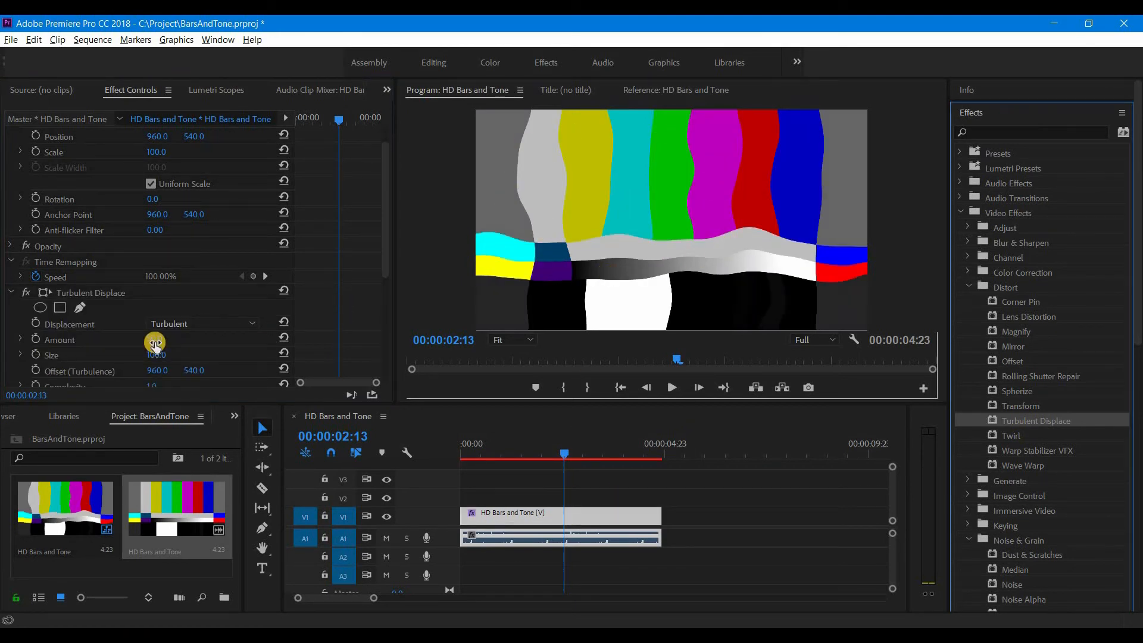
Scrub the Turbulent Displace Amount to change how strongly the bars wobble
drag(154, 343, 235, 342)
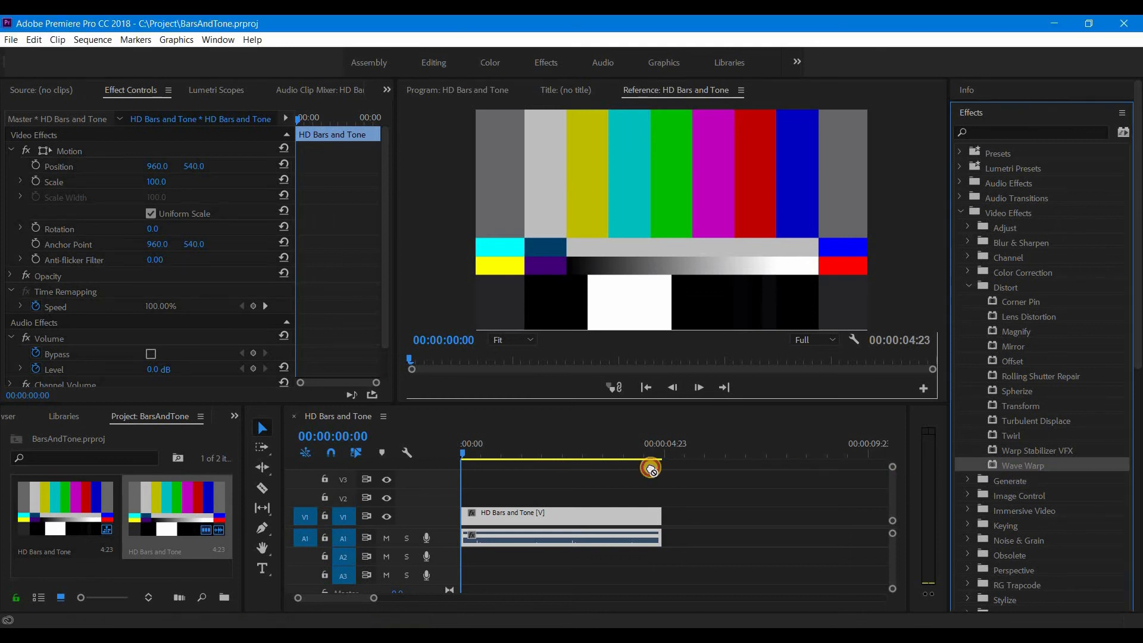
Apply Wave Warp with Wave Height 10 and an adjusted Wave Width for small ripples
drag(1022, 465, 583, 511)
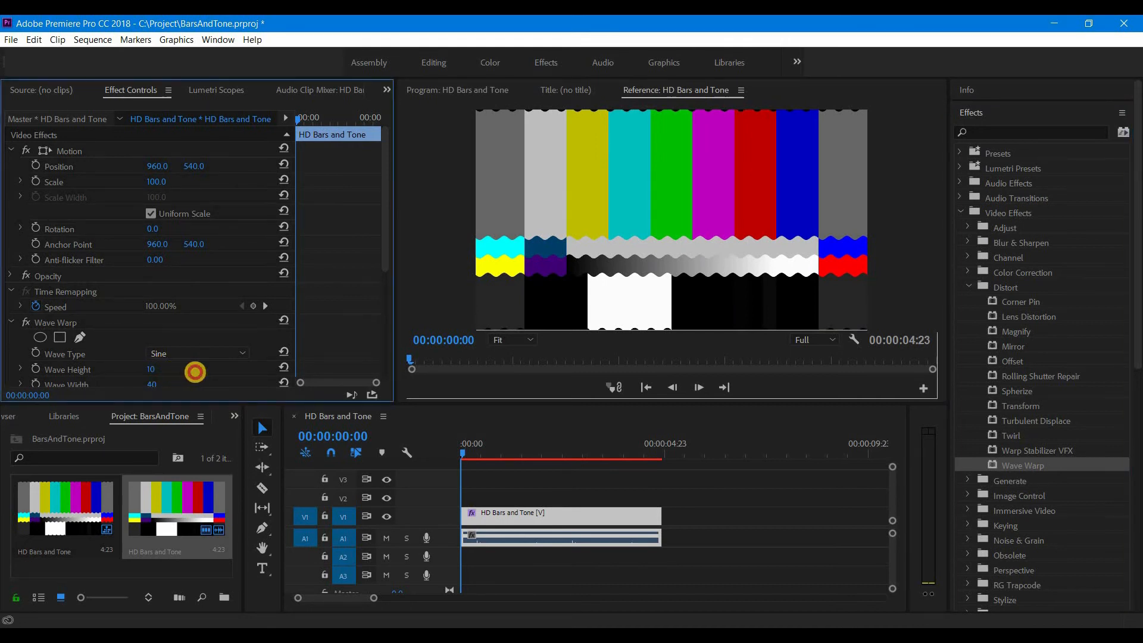
drag(194, 371, 164, 364)
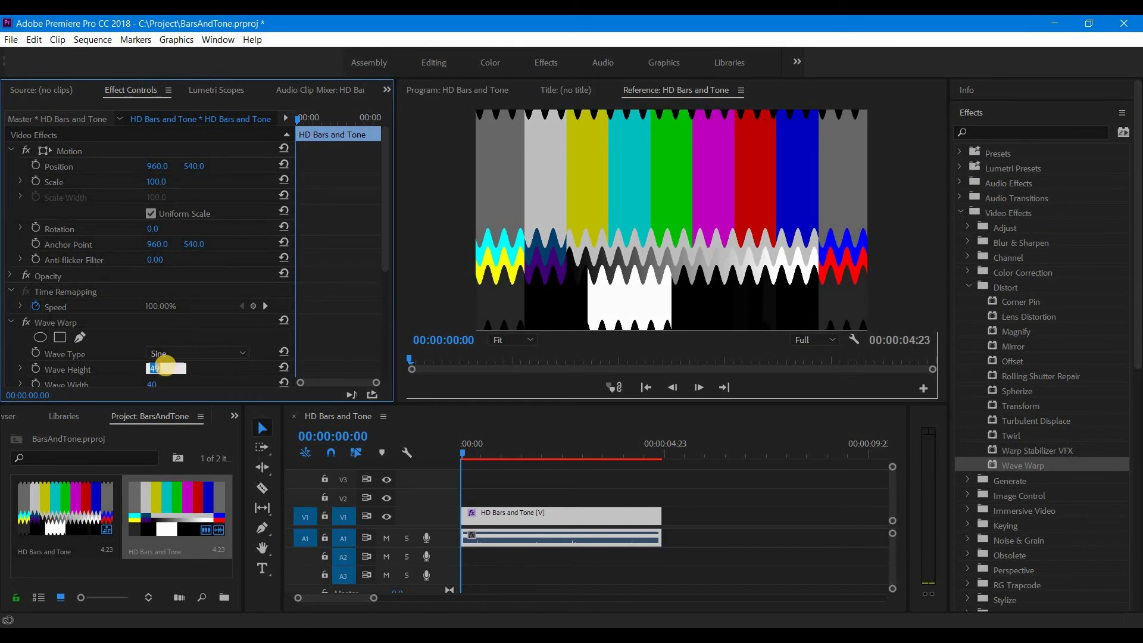
text(10)
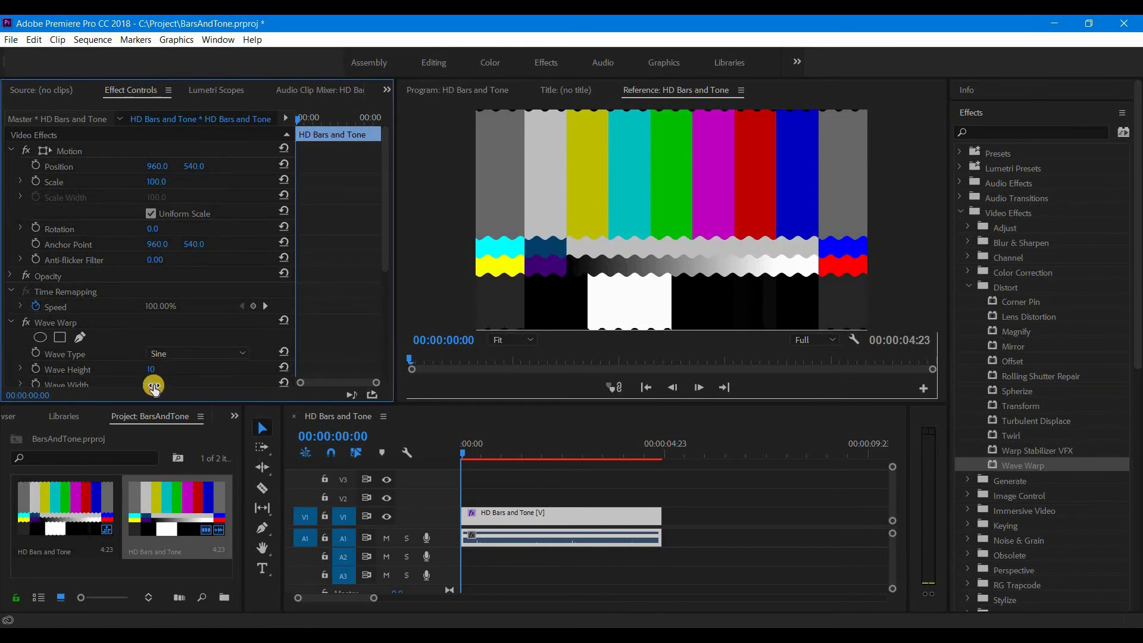
drag(153, 385, 224, 384)
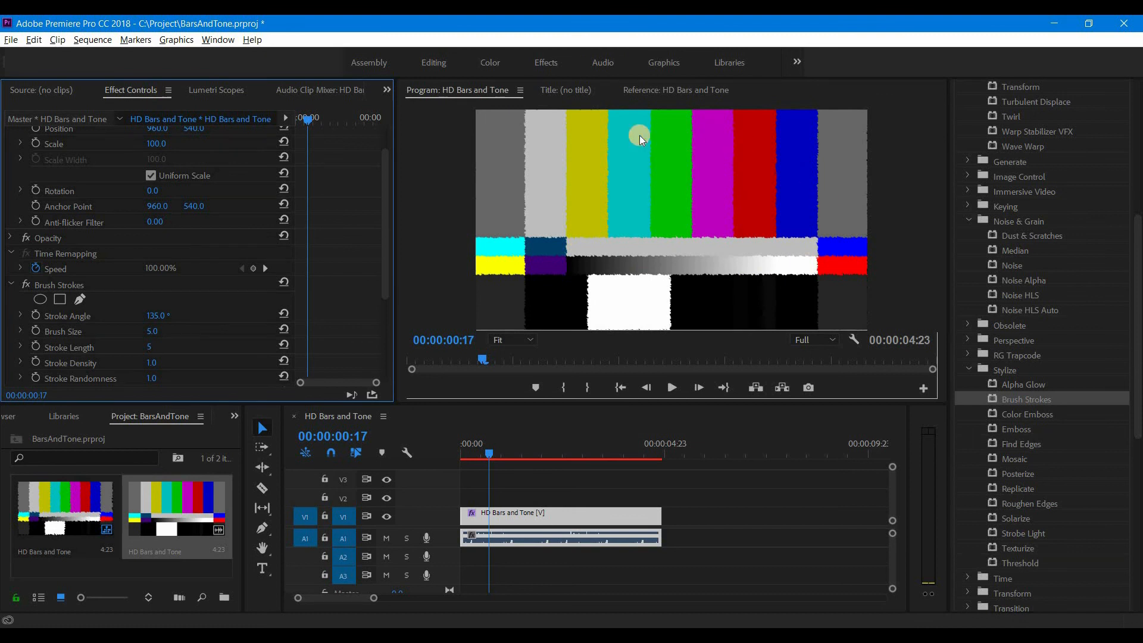
mouse_move(685, 172)
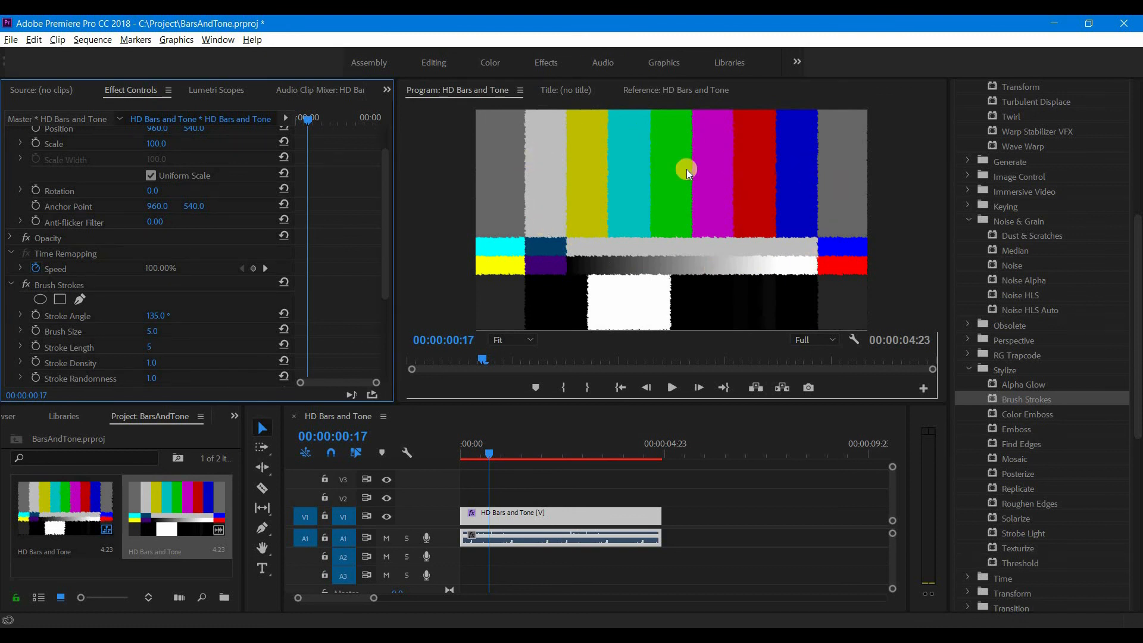